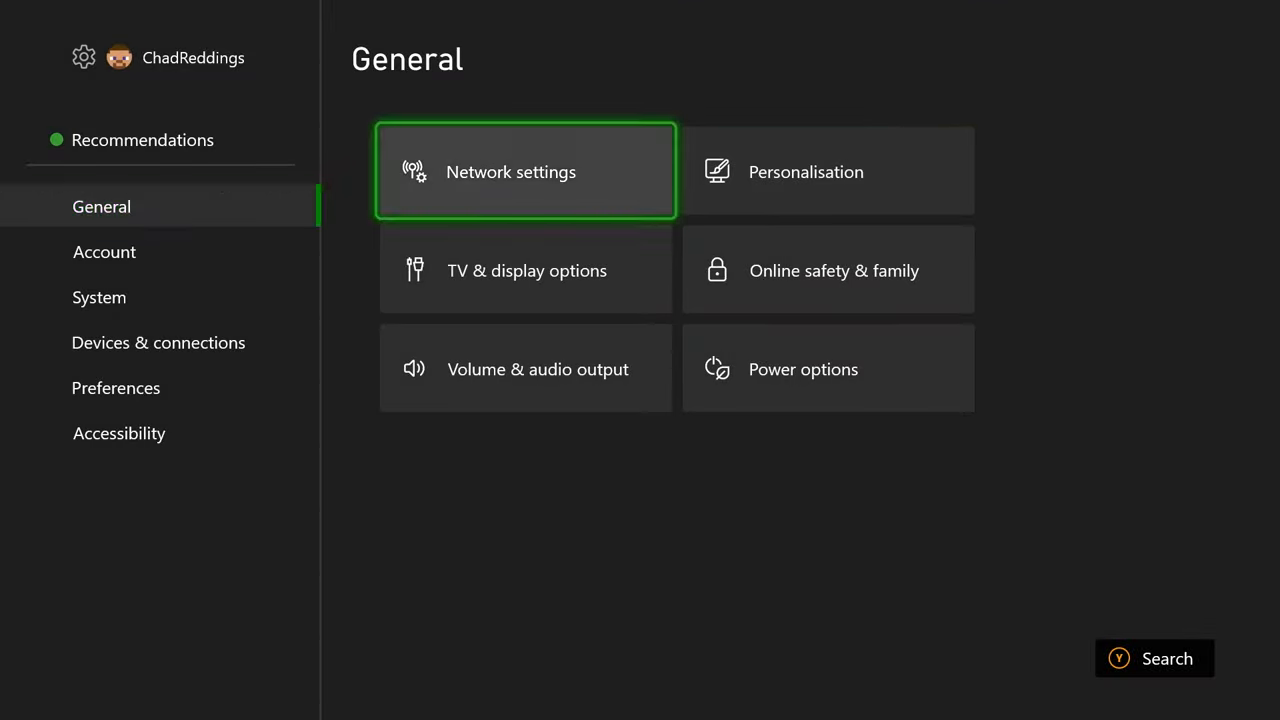
# - Enter Power options with Sleep active and go on to Customise power options
pyautogui.click(828, 368)
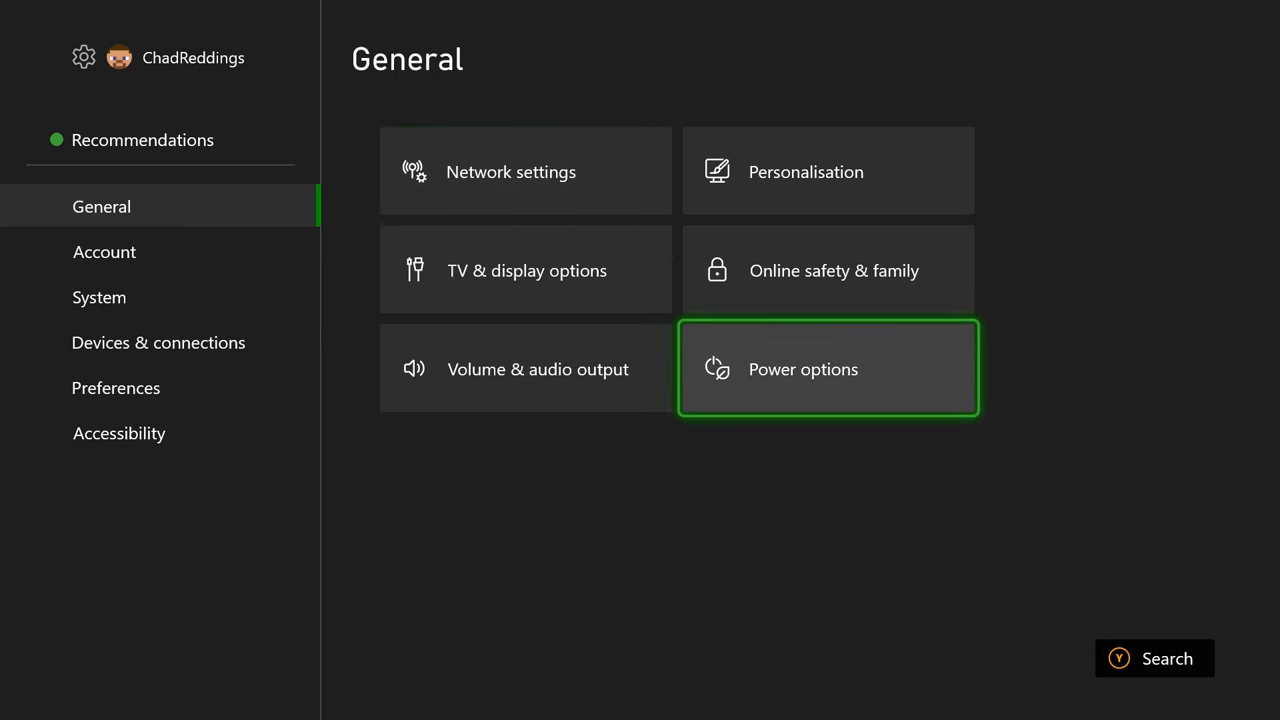
pyautogui.click(828, 368)
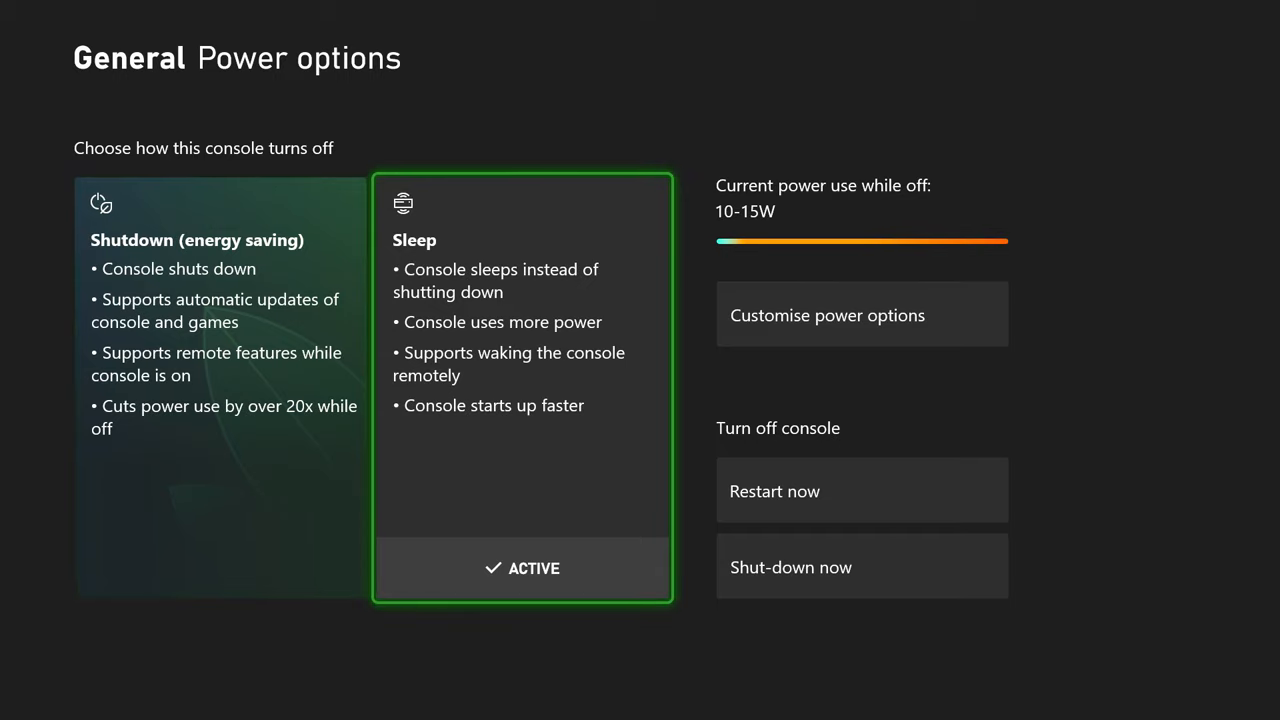
pyautogui.click(862, 314)
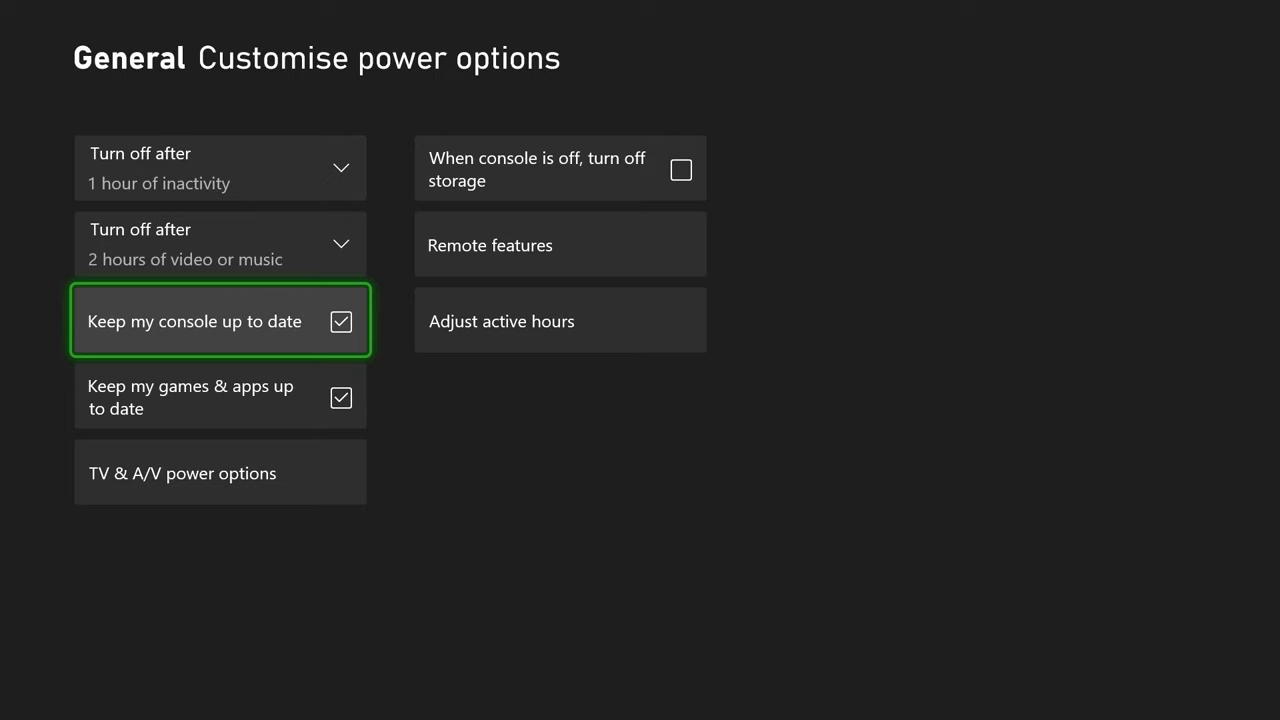
# - Review the 'Keep my console up to date' and 'Keep my games & apps up to date' toggles, both left enabled
pyautogui.press('Down')
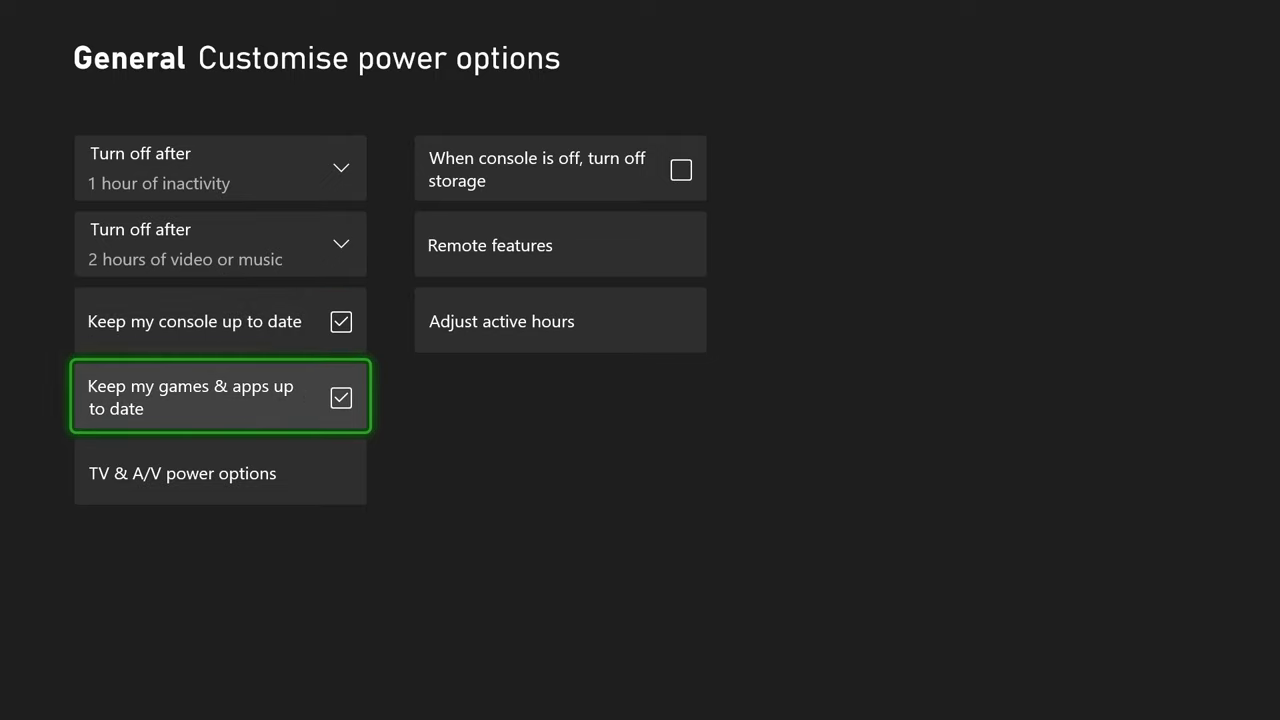
pyautogui.press('Up')
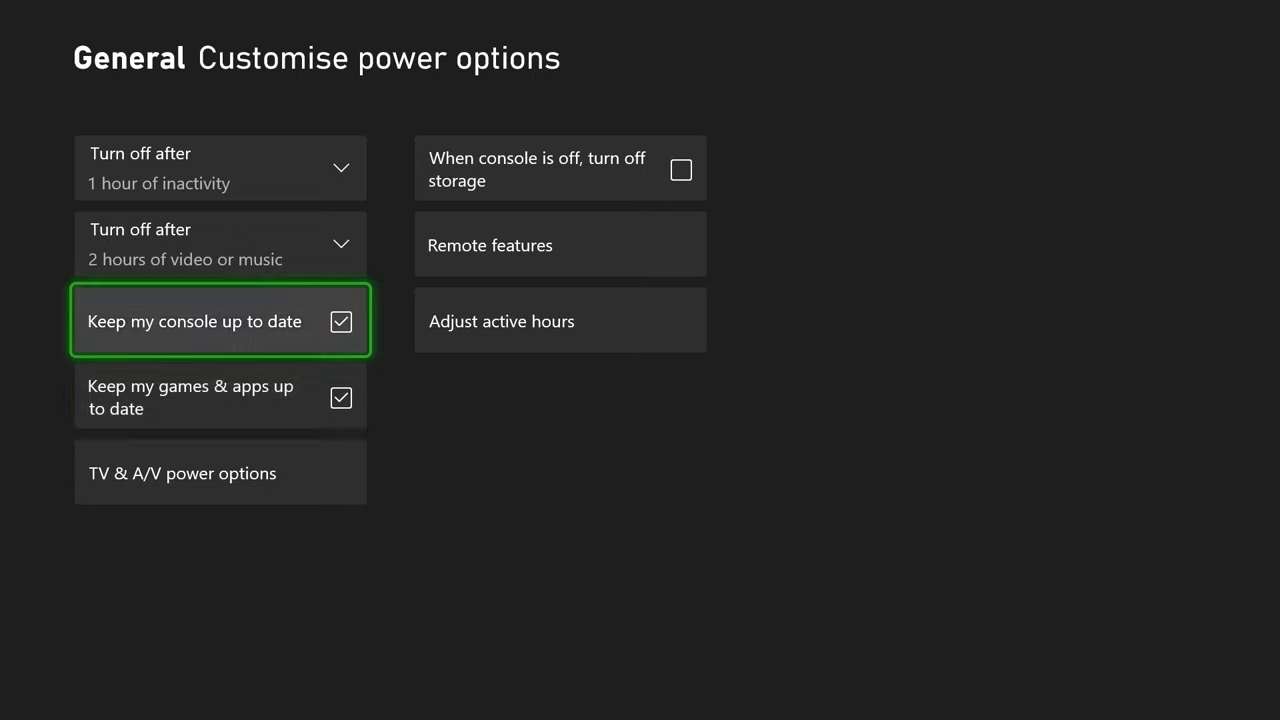